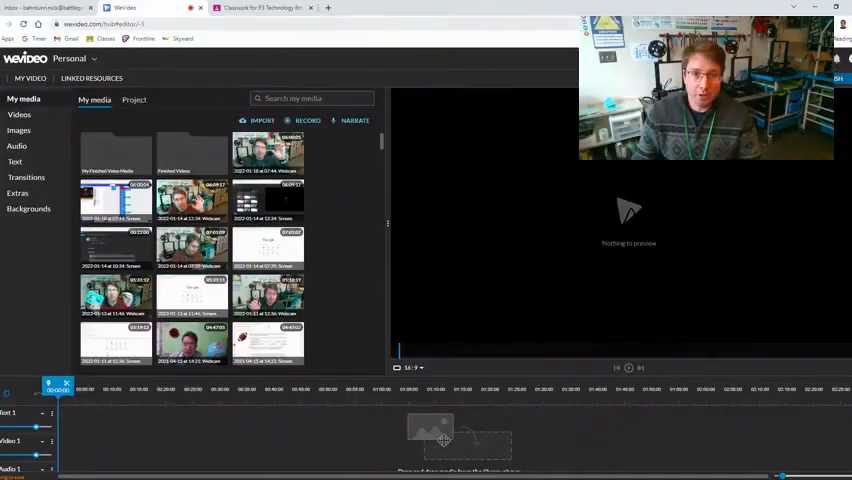
Step: Switch from WeVideo to the MakeCode for micro:bit home page
{"action": "left_click", "coordinate": [328, 8]}
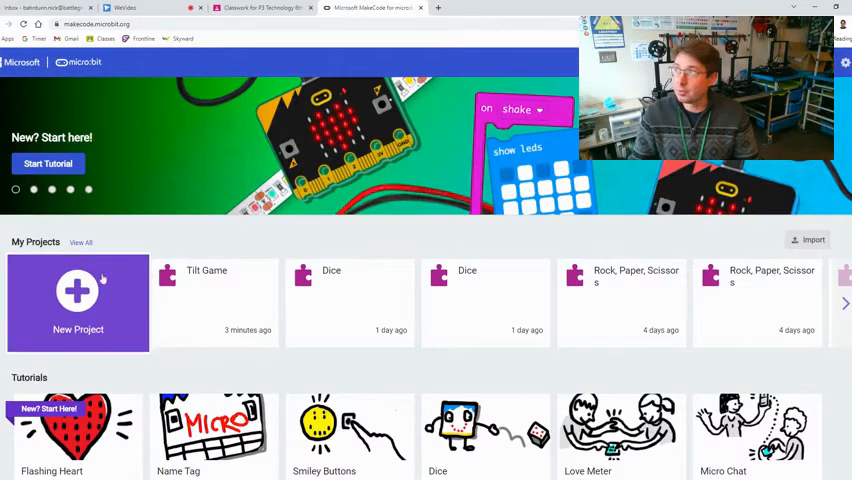
Step: Create a new project named Tilt Game
{"action": "left_click", "coordinate": [76, 304]}
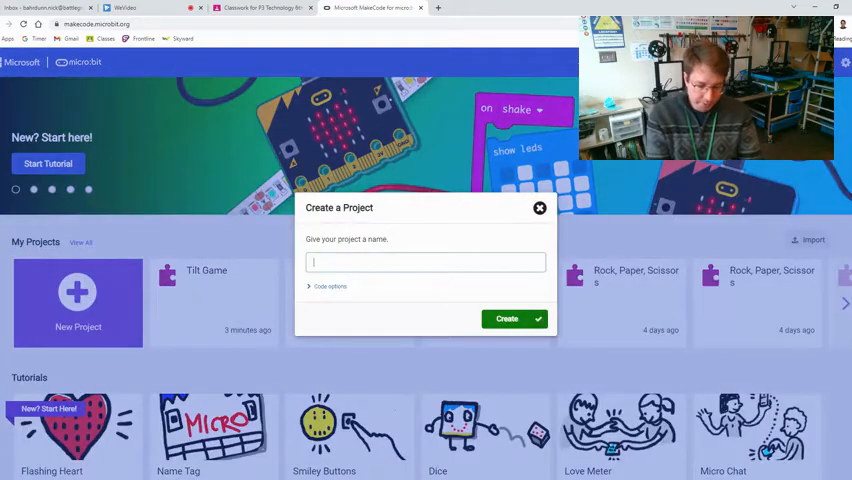
{"action": "type", "text": "Tilt Game"}
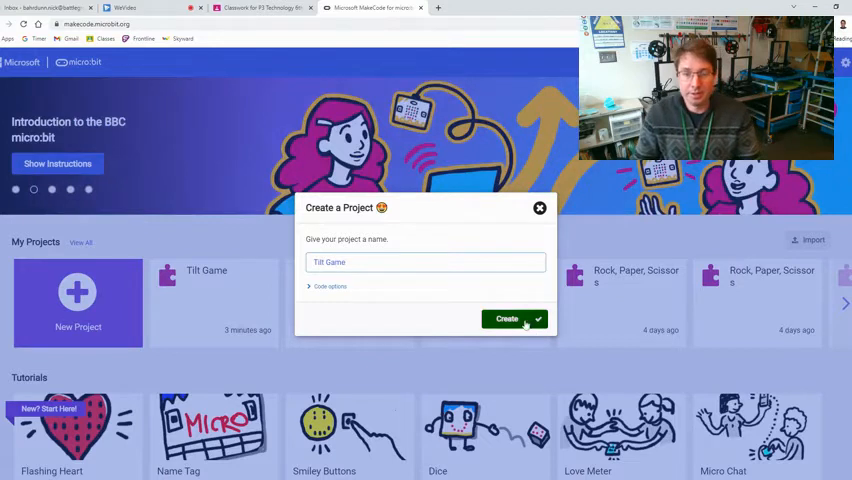
{"action": "left_click", "coordinate": [506, 318]}
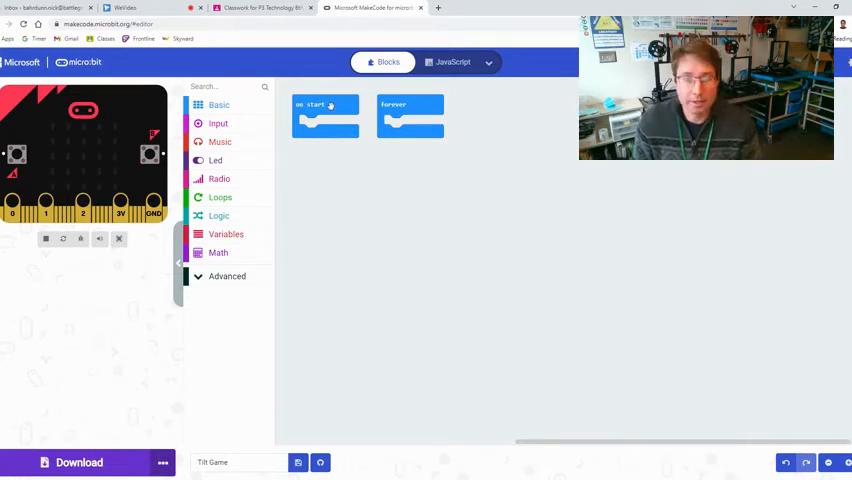
Step: Delete the default on start and forever starter blocks from the workspace
{"action": "left_click_drag", "start_coordinate": [324, 116], "coordinate": [260, 122]}
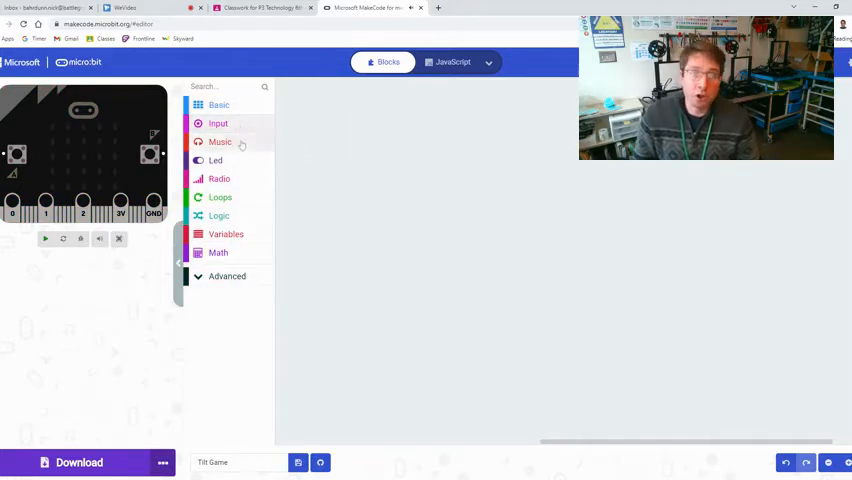
{"action": "left_click", "coordinate": [216, 122]}
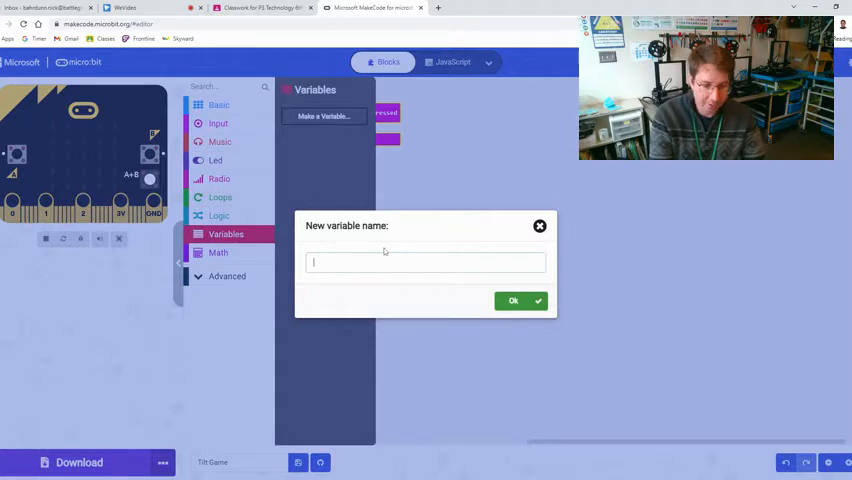
Step: Create a dot variable set to 0 on button A+B pressed, and expand the Game category
{"action": "type", "text": "dot"}
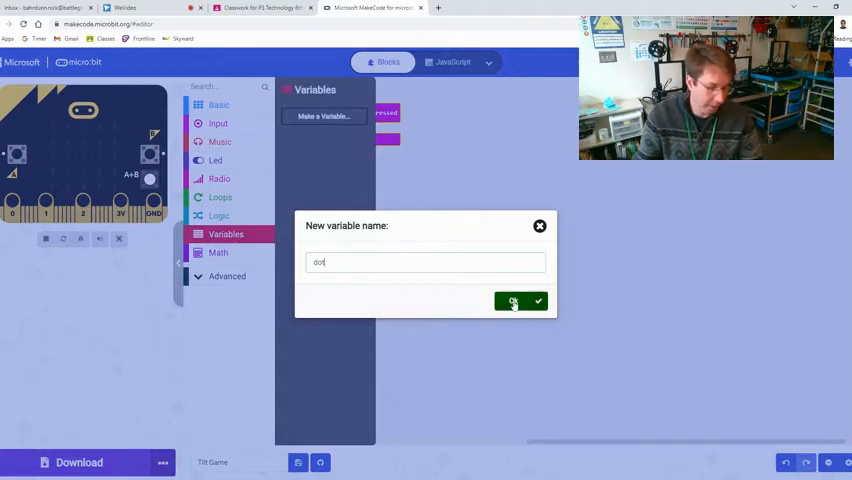
{"action": "left_click", "coordinate": [520, 302]}
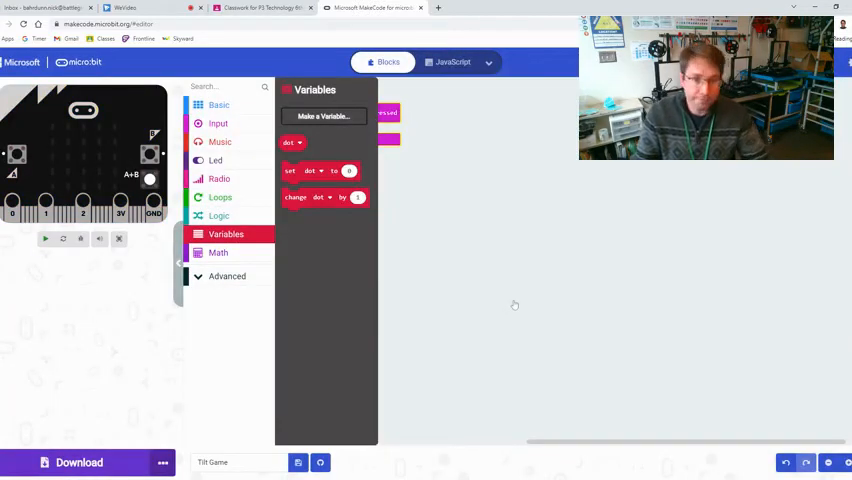
{"action": "mouse_move", "coordinate": [390, 180]}
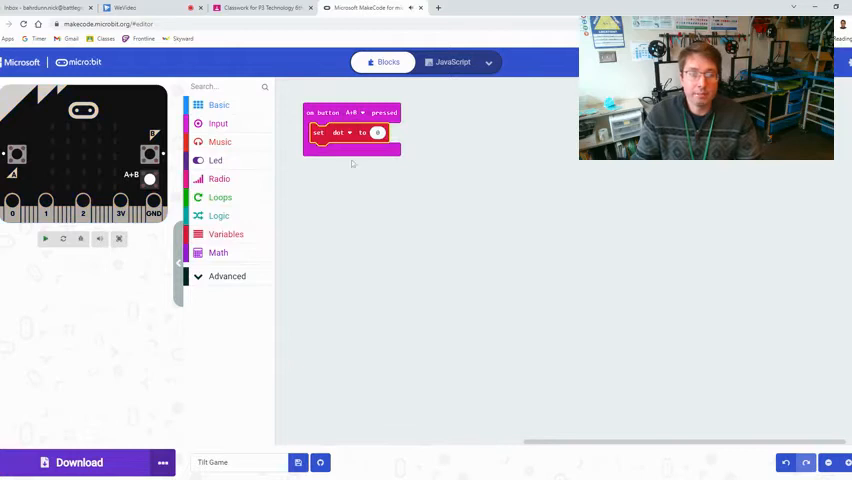
{"action": "left_click", "coordinate": [228, 276]}
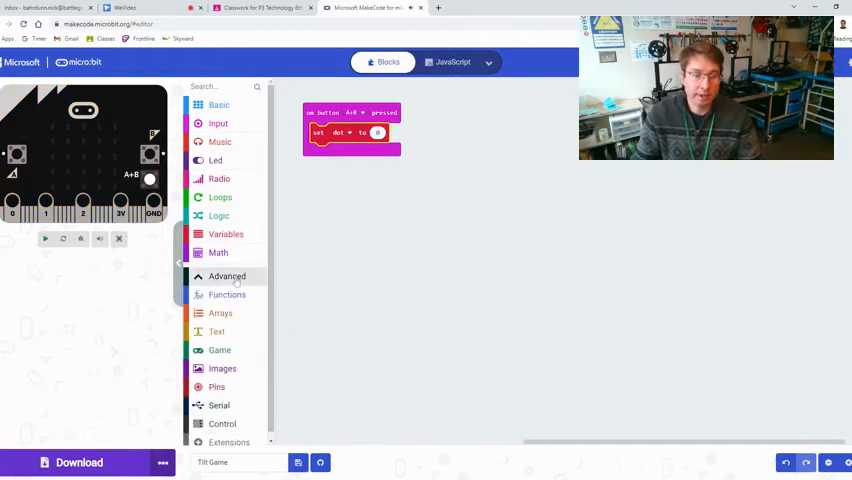
{"action": "left_click", "coordinate": [220, 348]}
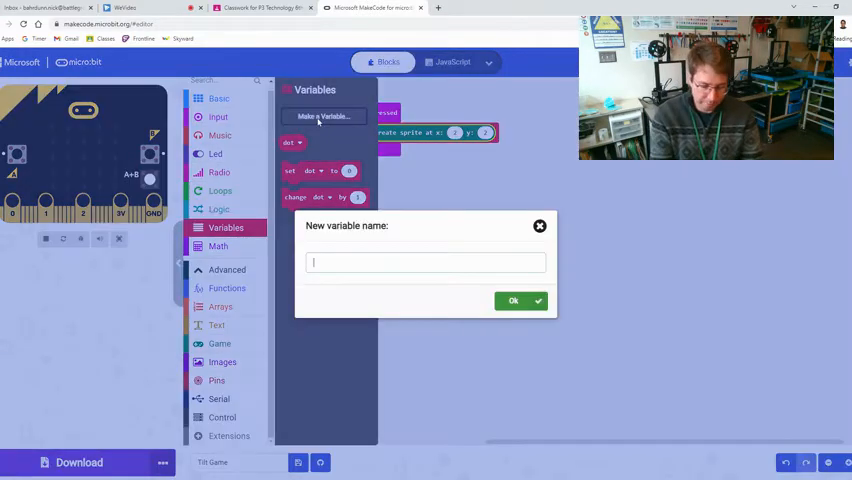
Step: Set dot to a sprite at x 2, y 2 and create a play variable set in the A+B handler
{"action": "type", "text": "play"}
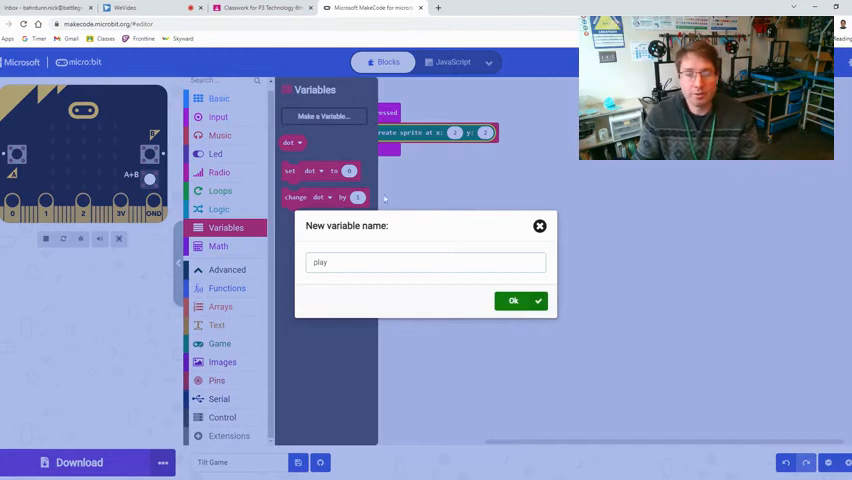
{"action": "left_click", "coordinate": [512, 300]}
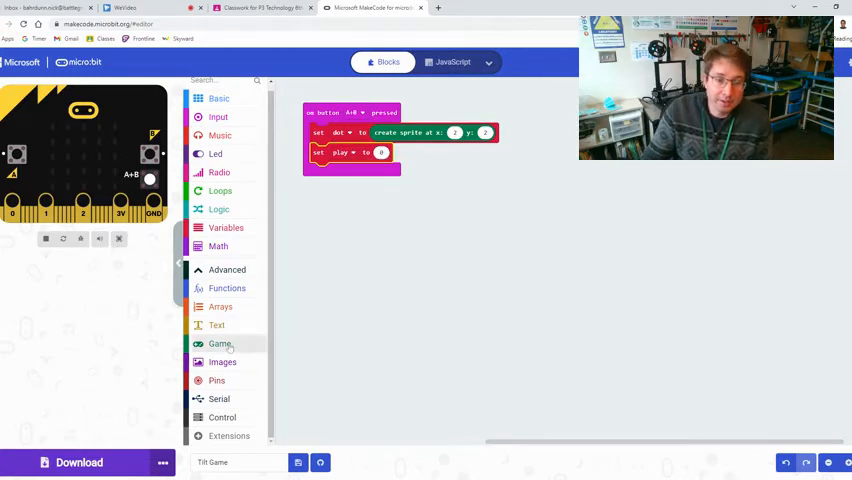
{"action": "left_click", "coordinate": [220, 208]}
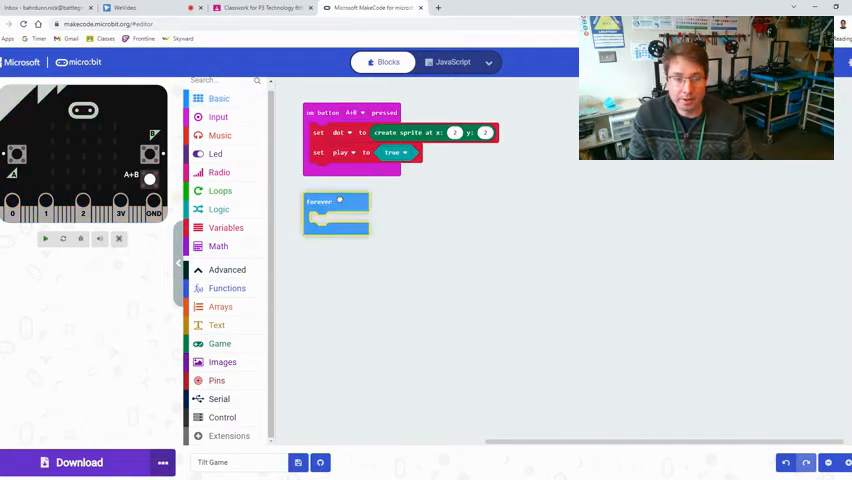
{"action": "mouse_move", "coordinate": [336, 204]}
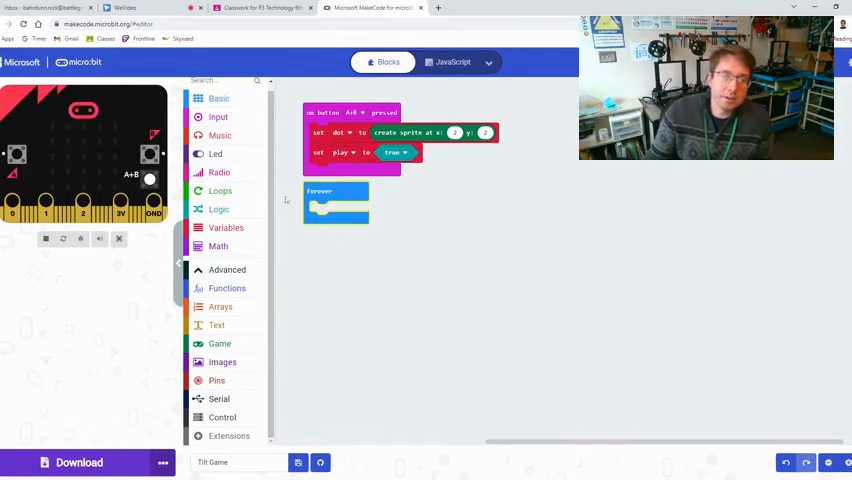
Step: Add a forever block with a while loop whose condition compares play to true
{"action": "left_click", "coordinate": [220, 190]}
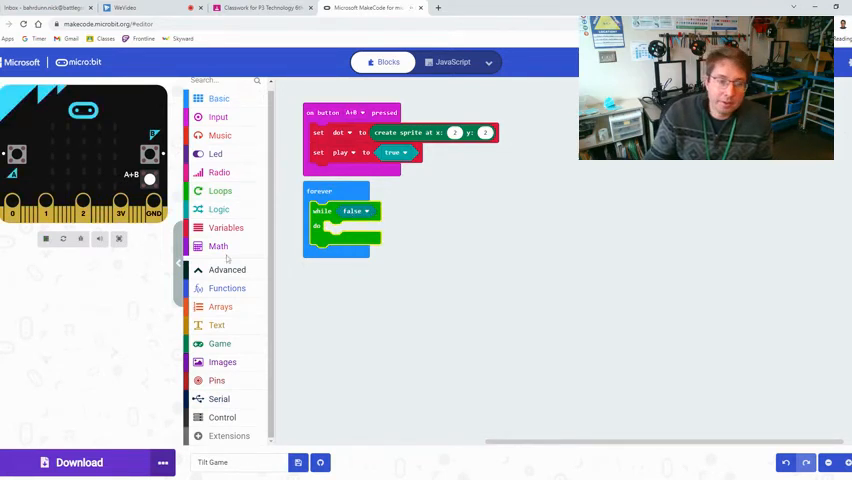
{"action": "left_click", "coordinate": [220, 208]}
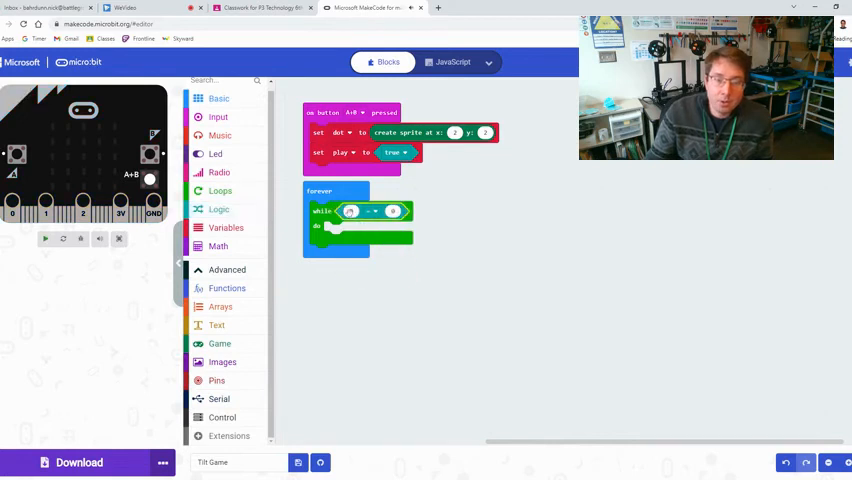
{"action": "left_click", "coordinate": [226, 228]}
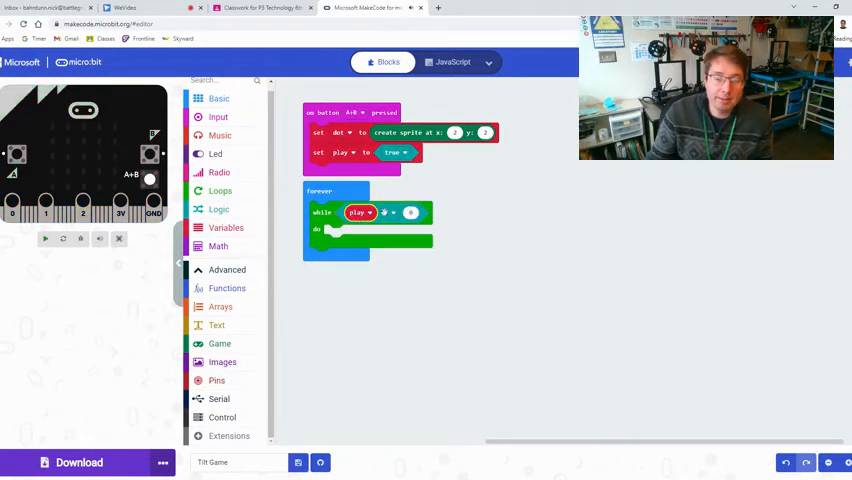
{"action": "left_click", "coordinate": [220, 208]}
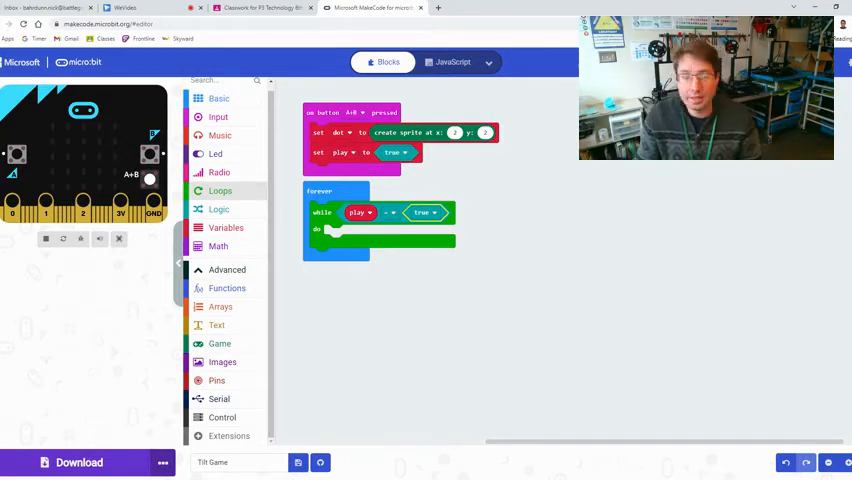
Step: Place a set variable block inside the while loop and choose its target variable
{"action": "left_click", "coordinate": [226, 228]}
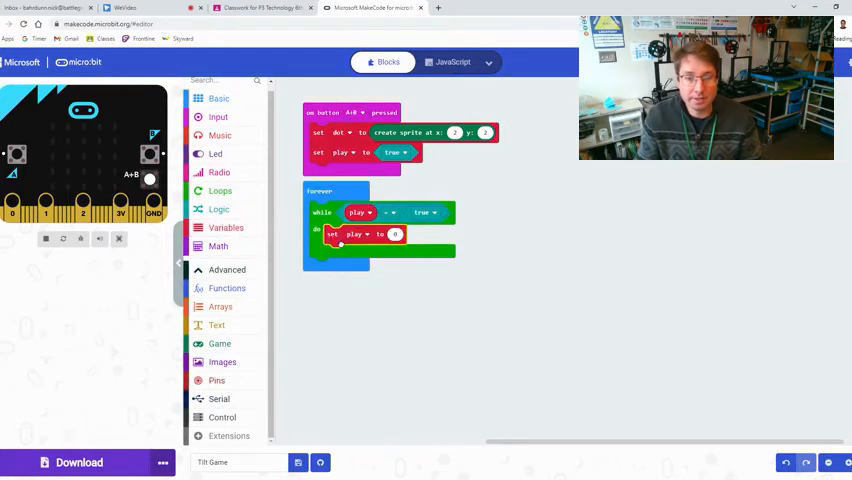
{"action": "left_click", "coordinate": [354, 234]}
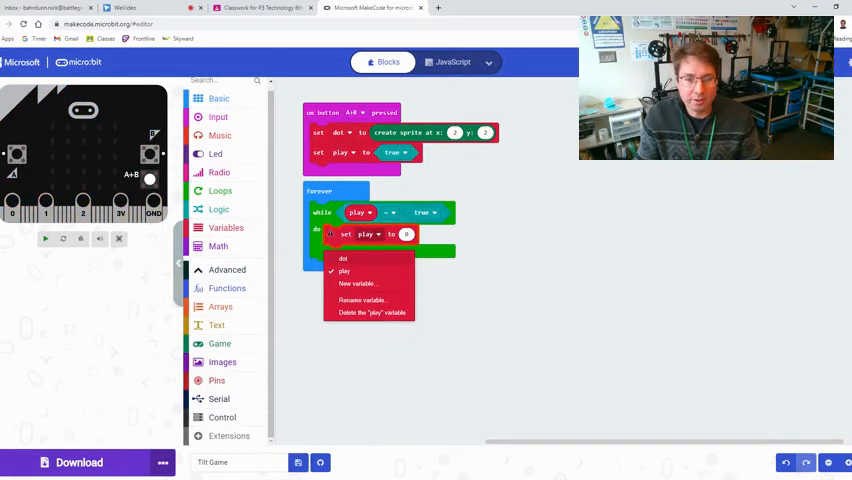
Step: Create a new variable named xTilt
{"action": "left_click", "coordinate": [360, 284]}
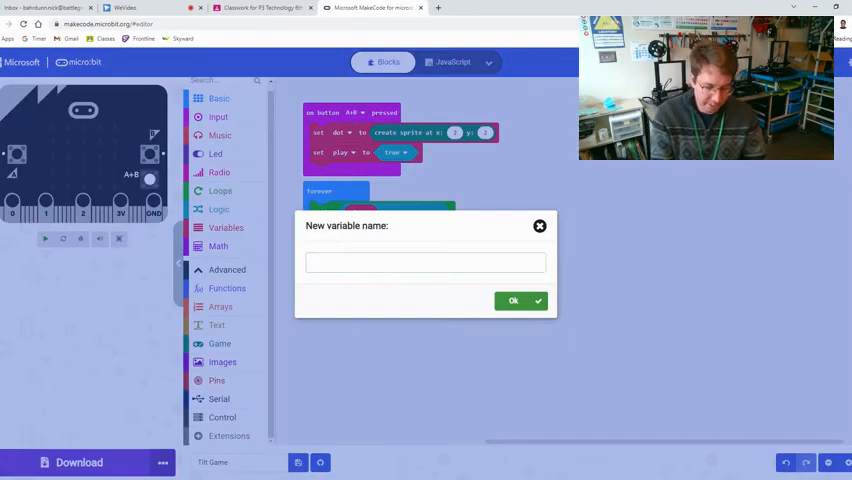
{"action": "type", "text": "xTilt"}
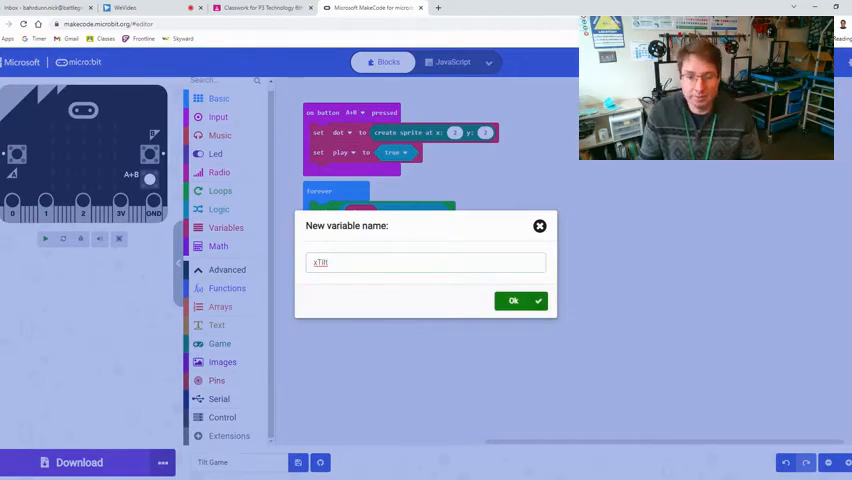
{"action": "left_click", "coordinate": [512, 300]}
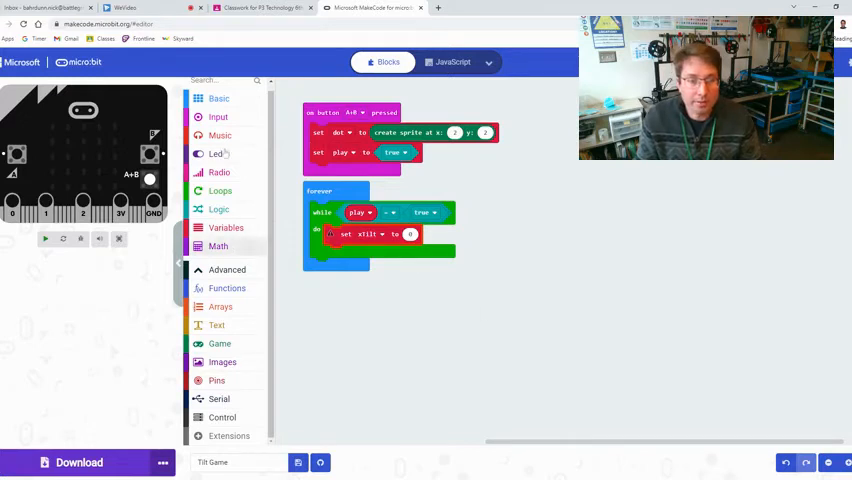
Step: Set xTilt to the micro:bit's roll rotation reading inside the loop
{"action": "left_click", "coordinate": [216, 116]}
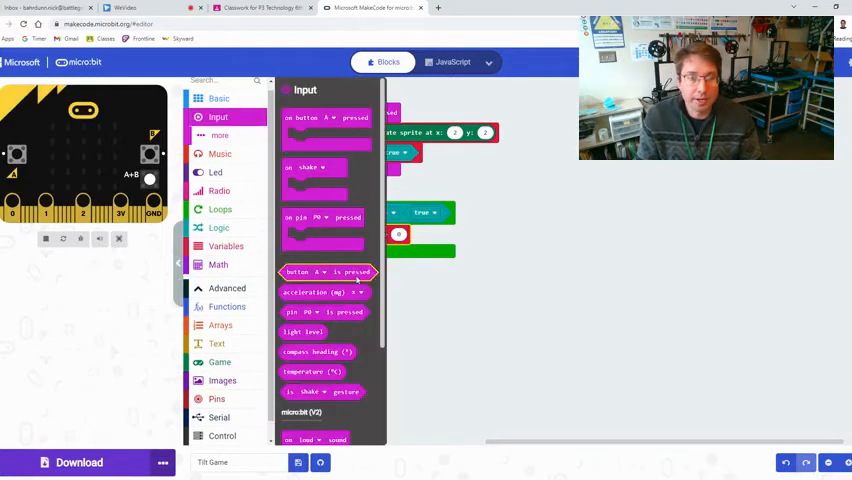
{"action": "left_click", "coordinate": [220, 136]}
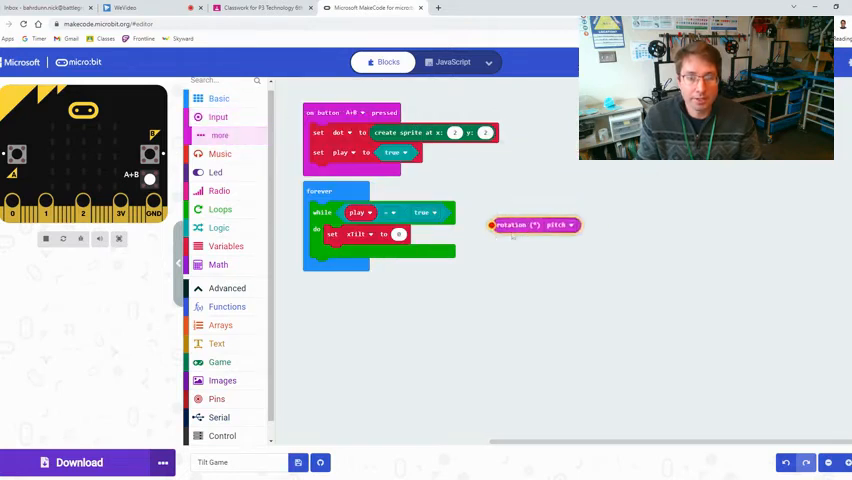
{"action": "left_click_drag", "start_coordinate": [536, 224], "coordinate": [430, 234]}
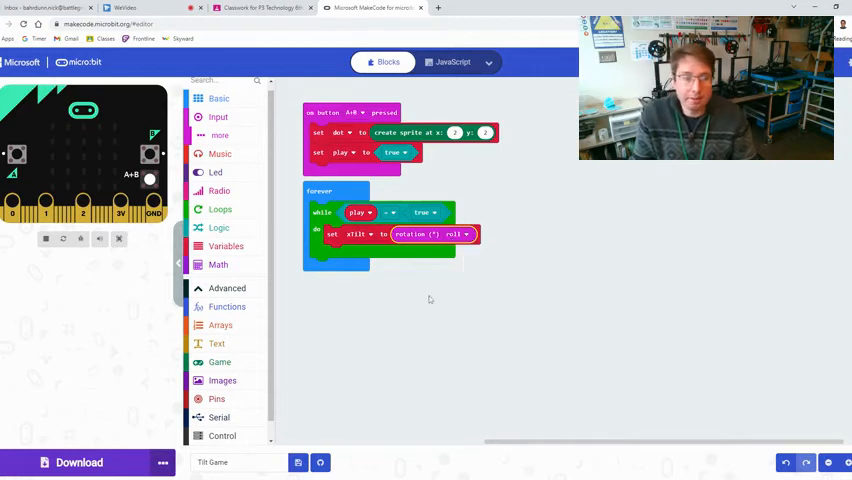
Step: Add an if testing xTilt < -10 that holds a sprite change-x block
{"action": "left_click", "coordinate": [218, 208]}
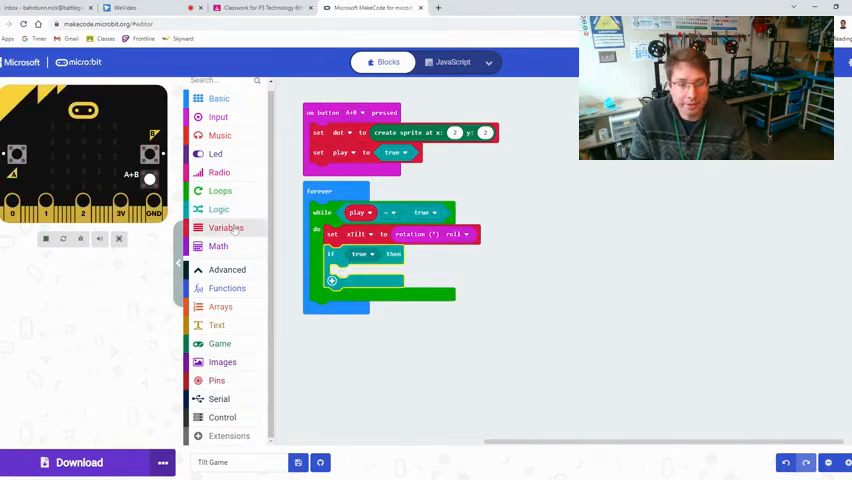
{"action": "left_click", "coordinate": [218, 208]}
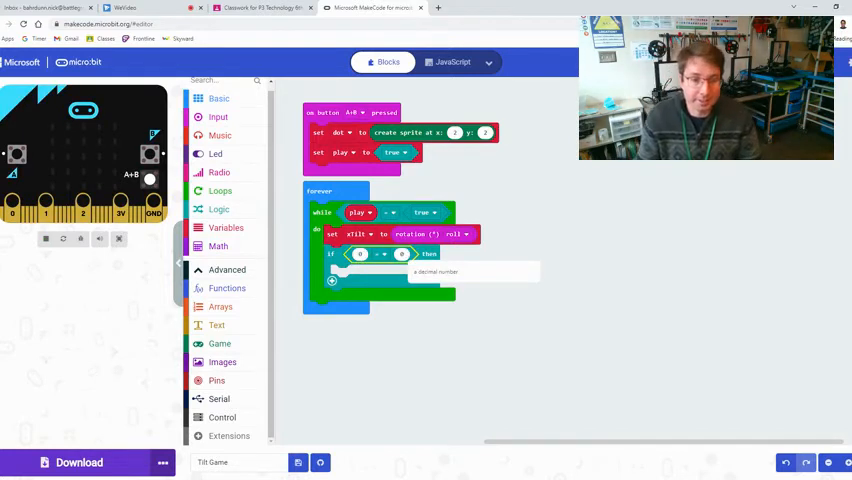
{"action": "left_click", "coordinate": [226, 228]}
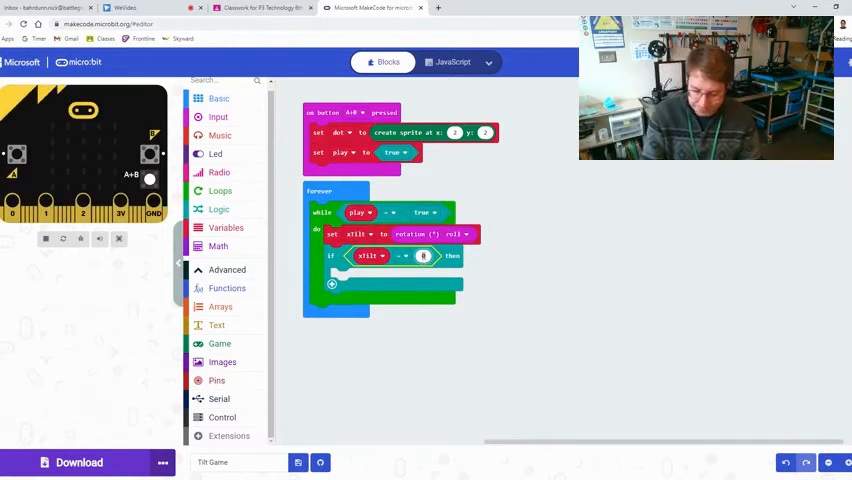
{"action": "type", "text": "-10"}
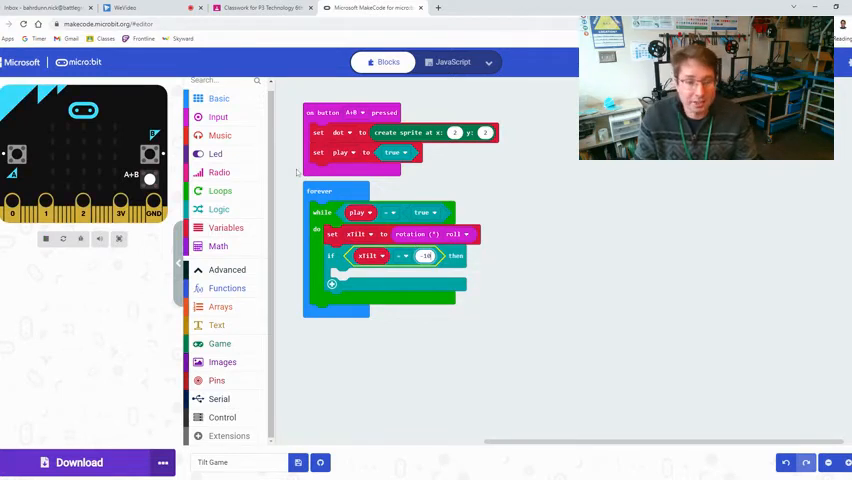
{"action": "left_click", "coordinate": [220, 344]}
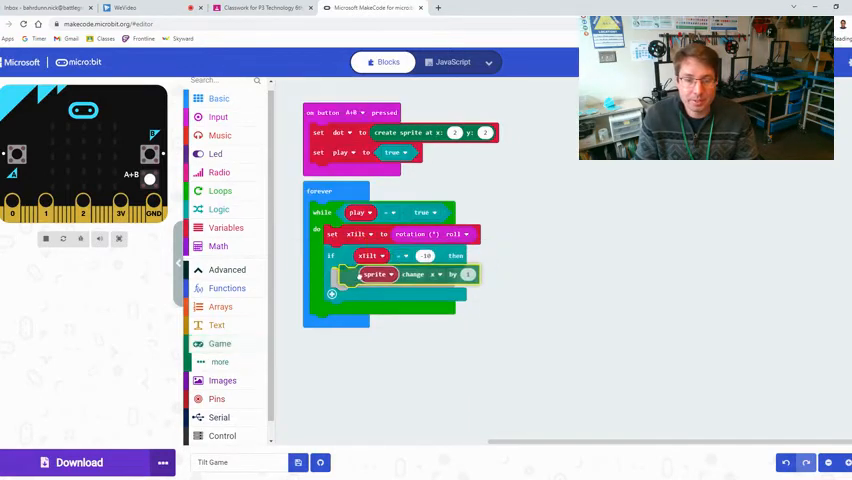
Step: Make the change-x block move the dot sprite instead of the default sprite
{"action": "left_click", "coordinate": [372, 276]}
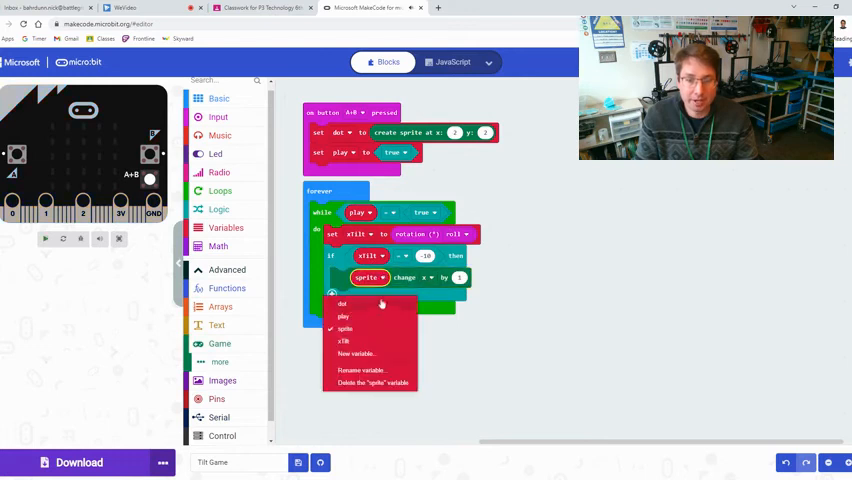
{"action": "left_click", "coordinate": [342, 304]}
{"action": "type", "text": "-1"}
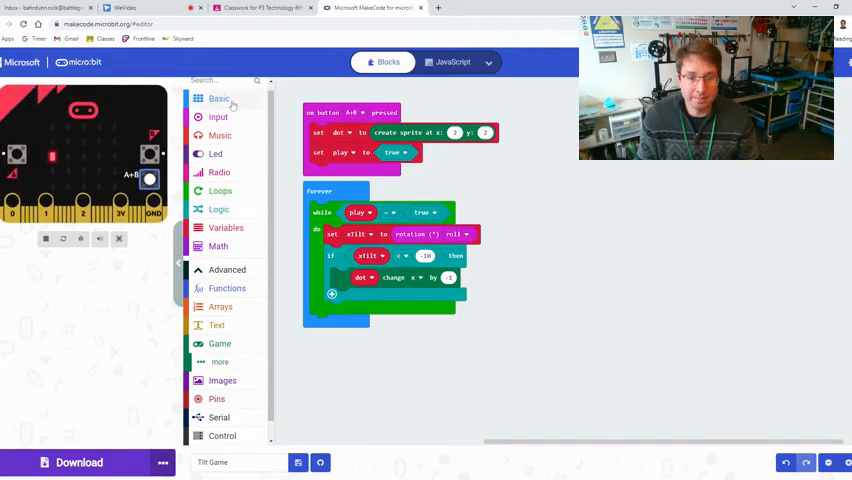
Step: Add a pause after the dot move and a second if for xTilt > 10 moving dot x positively
{"action": "left_click", "coordinate": [220, 98]}
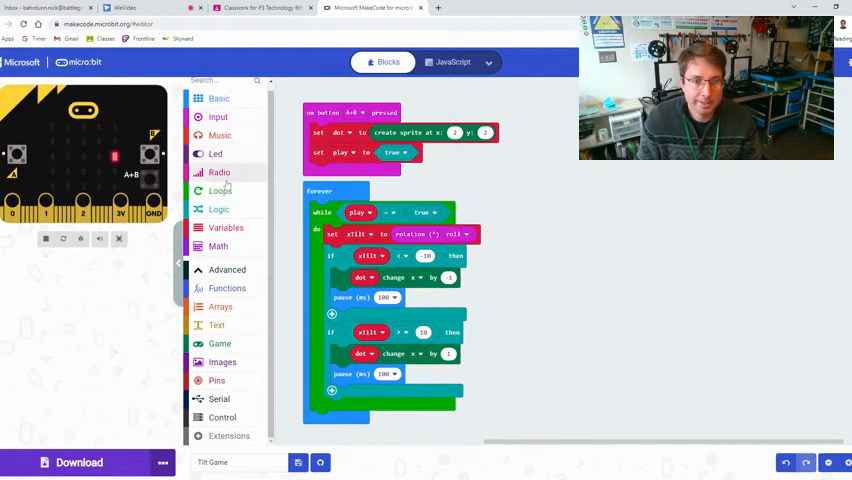
Step: Create the yTilt variable and set it from the pitch rotation after xTilt in the loop
{"action": "left_click", "coordinate": [226, 228]}
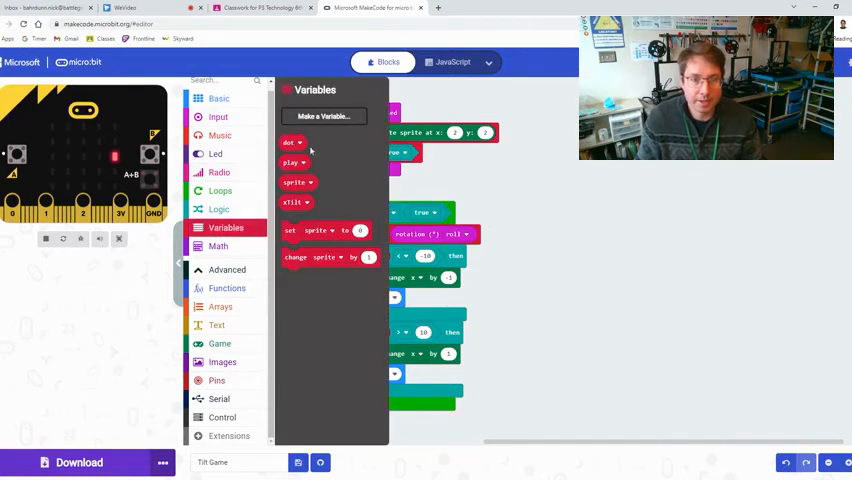
{"action": "left_click", "coordinate": [324, 116]}
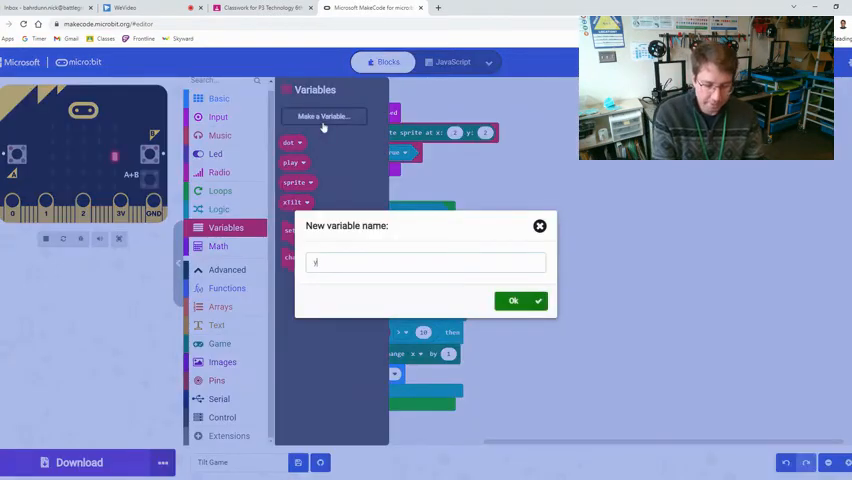
{"action": "type", "text": "Tilt"}
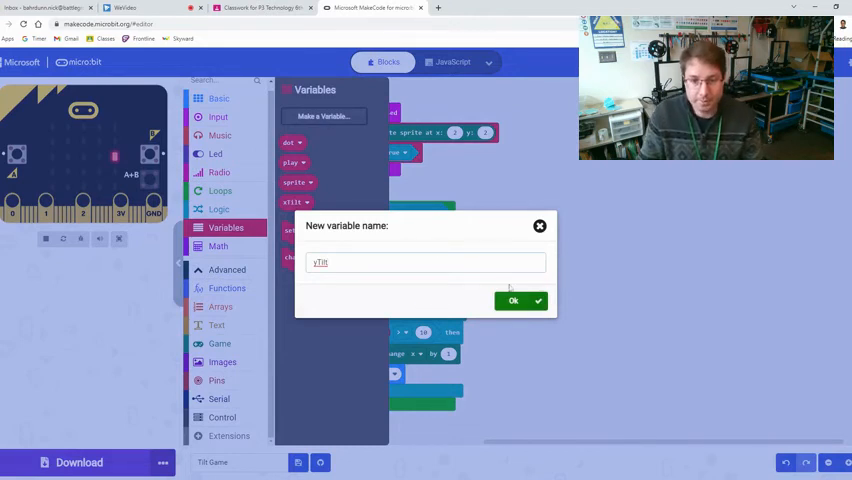
{"action": "left_click", "coordinate": [512, 300]}
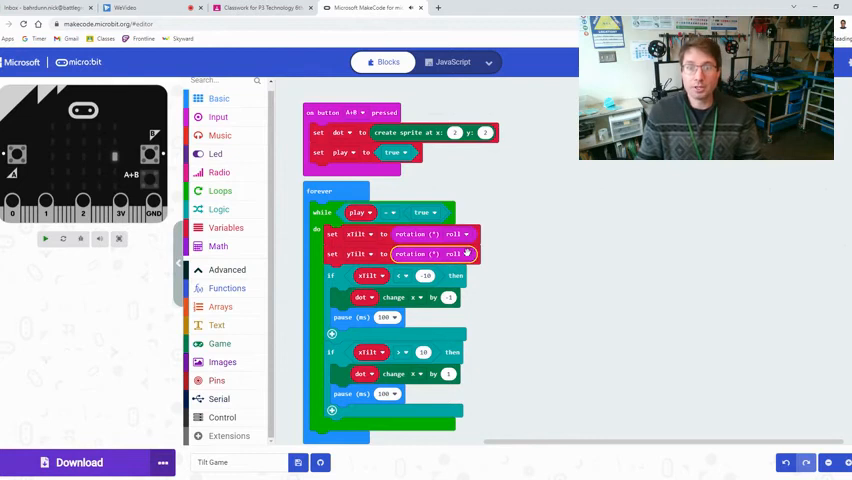
{"action": "left_click", "coordinate": [452, 252]}
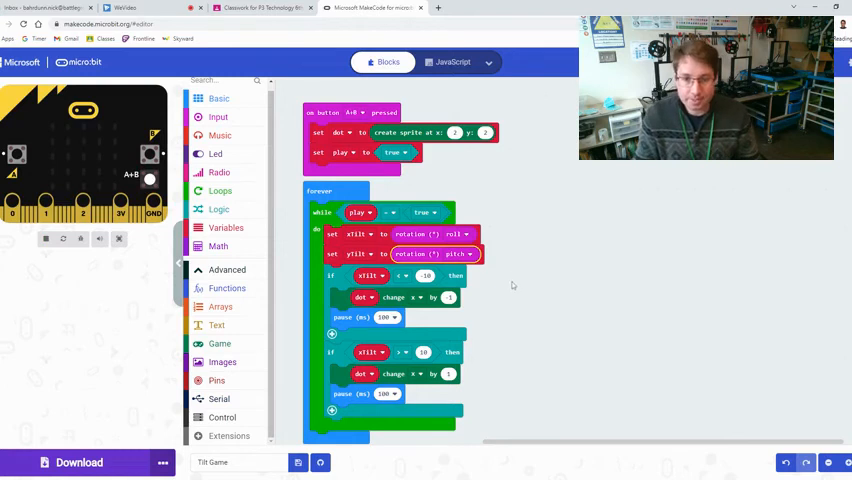
Step: Duplicate both if blocks to test yTilt and change the dot's y, each followed by a pause
{"action": "scroll", "scroll_direction": "down", "scroll_amount": 3}
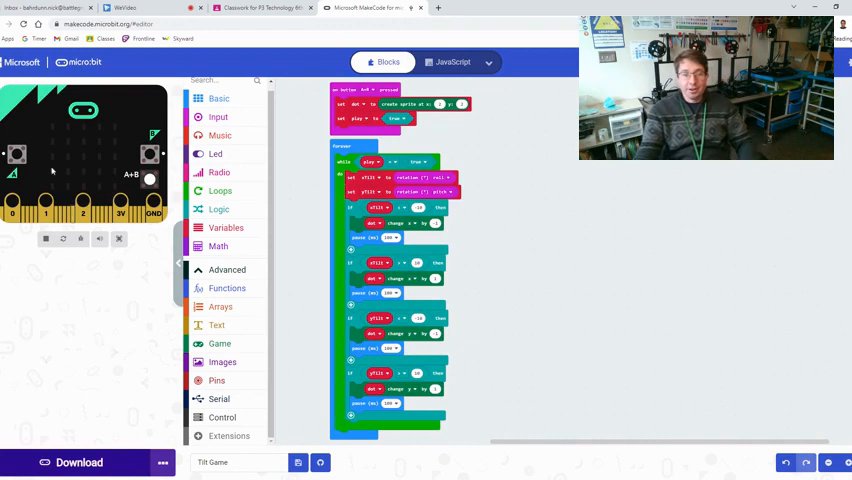
{"action": "mouse_move", "coordinate": [504, 376]}
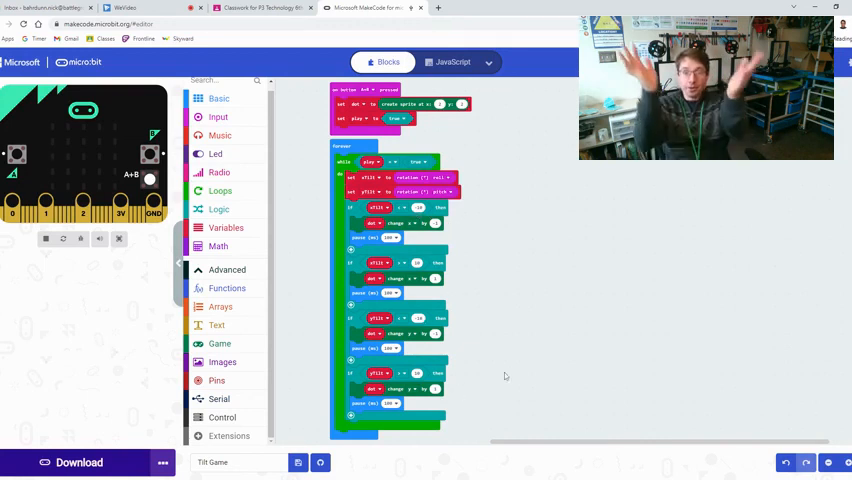